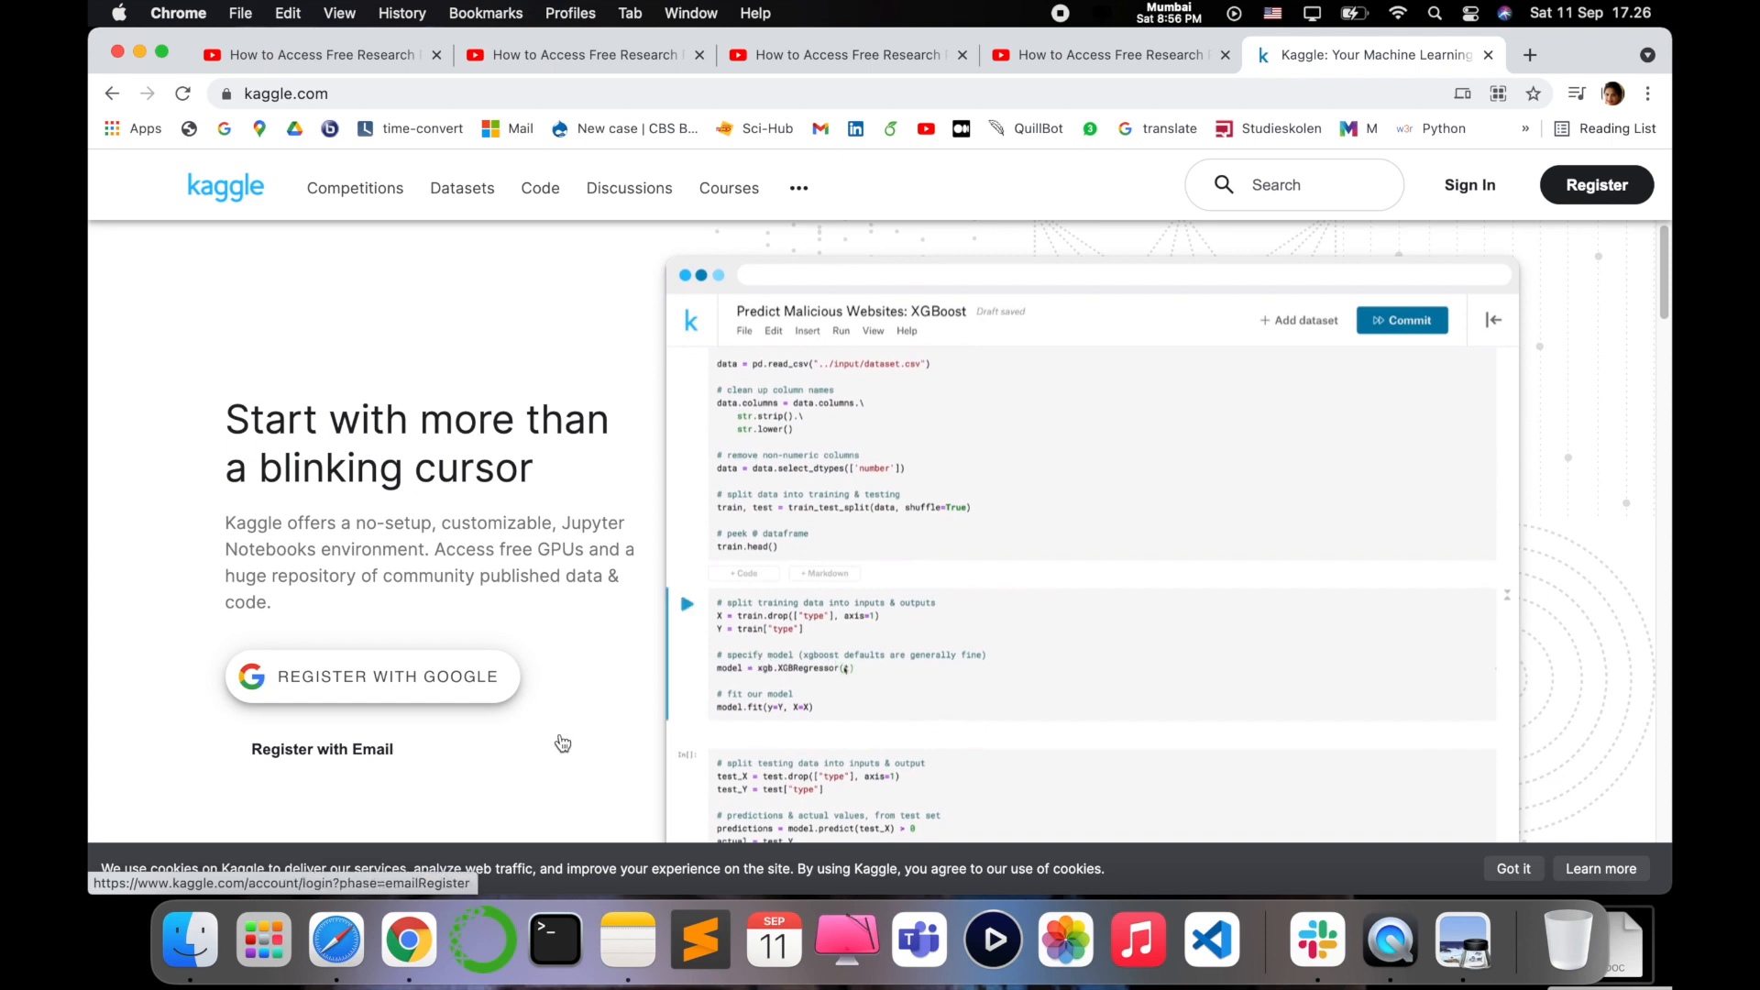
Step: Leave the landing page and go to Kaggle's Datasets section from the navigation bar
click(1494, 319)
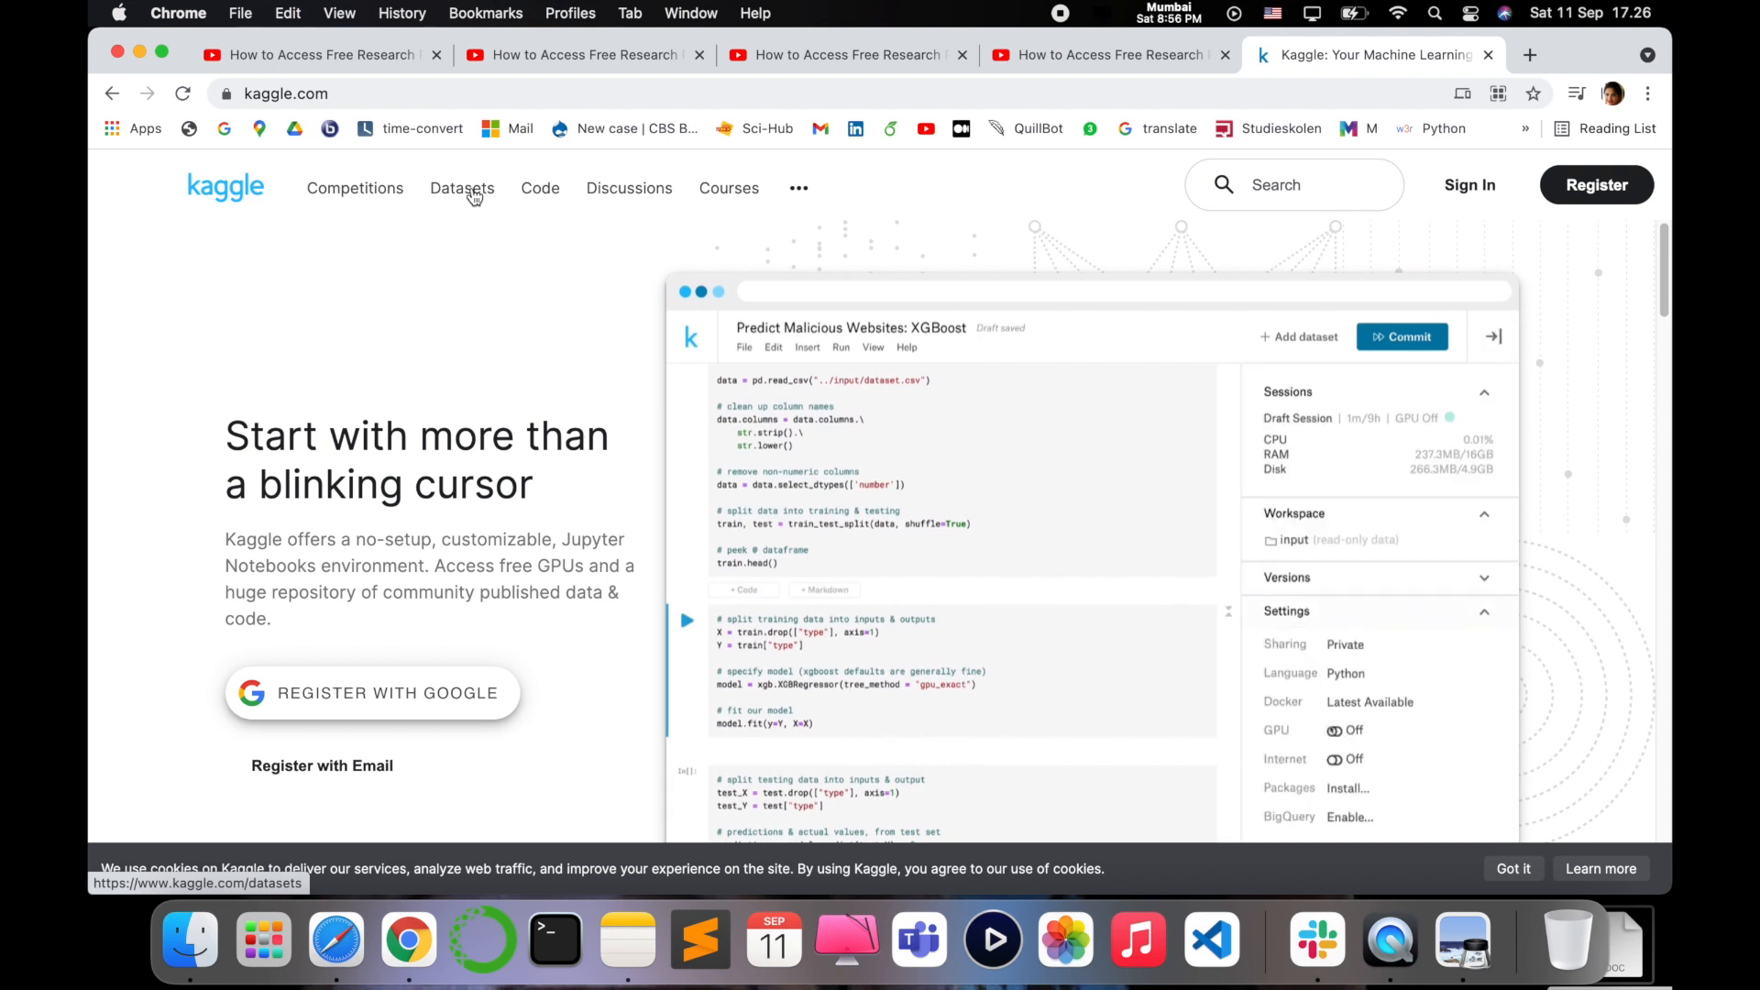
click(462, 187)
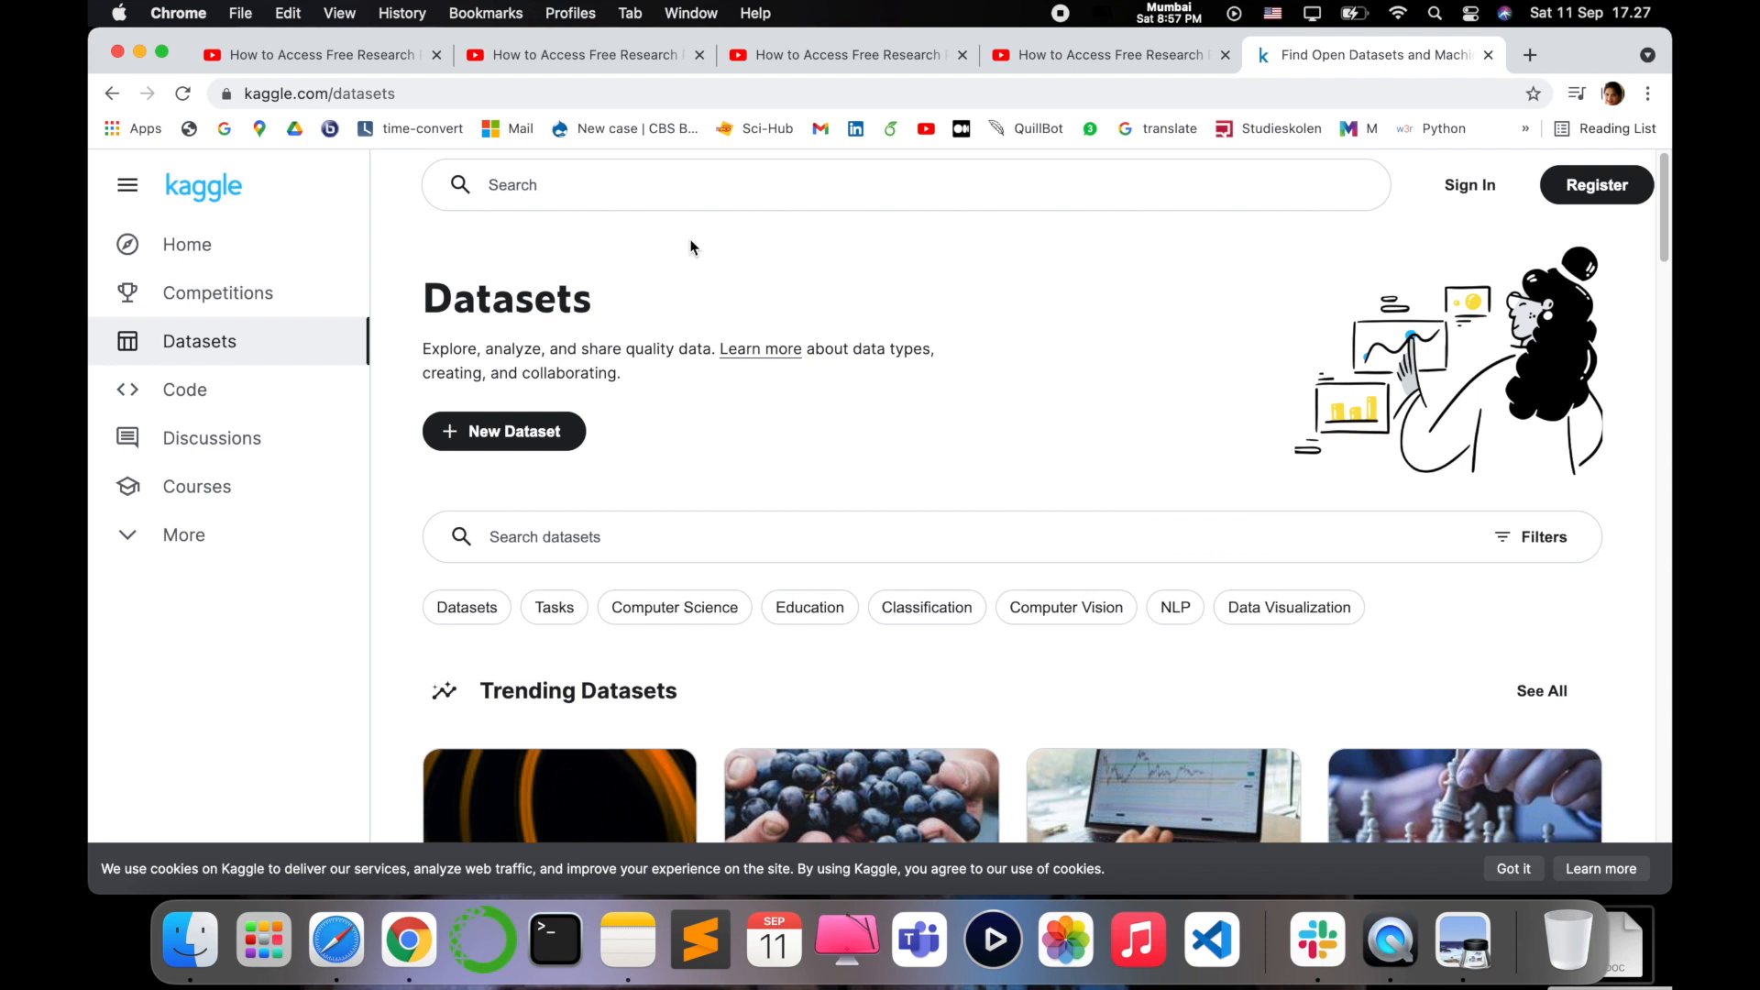
click(860, 797)
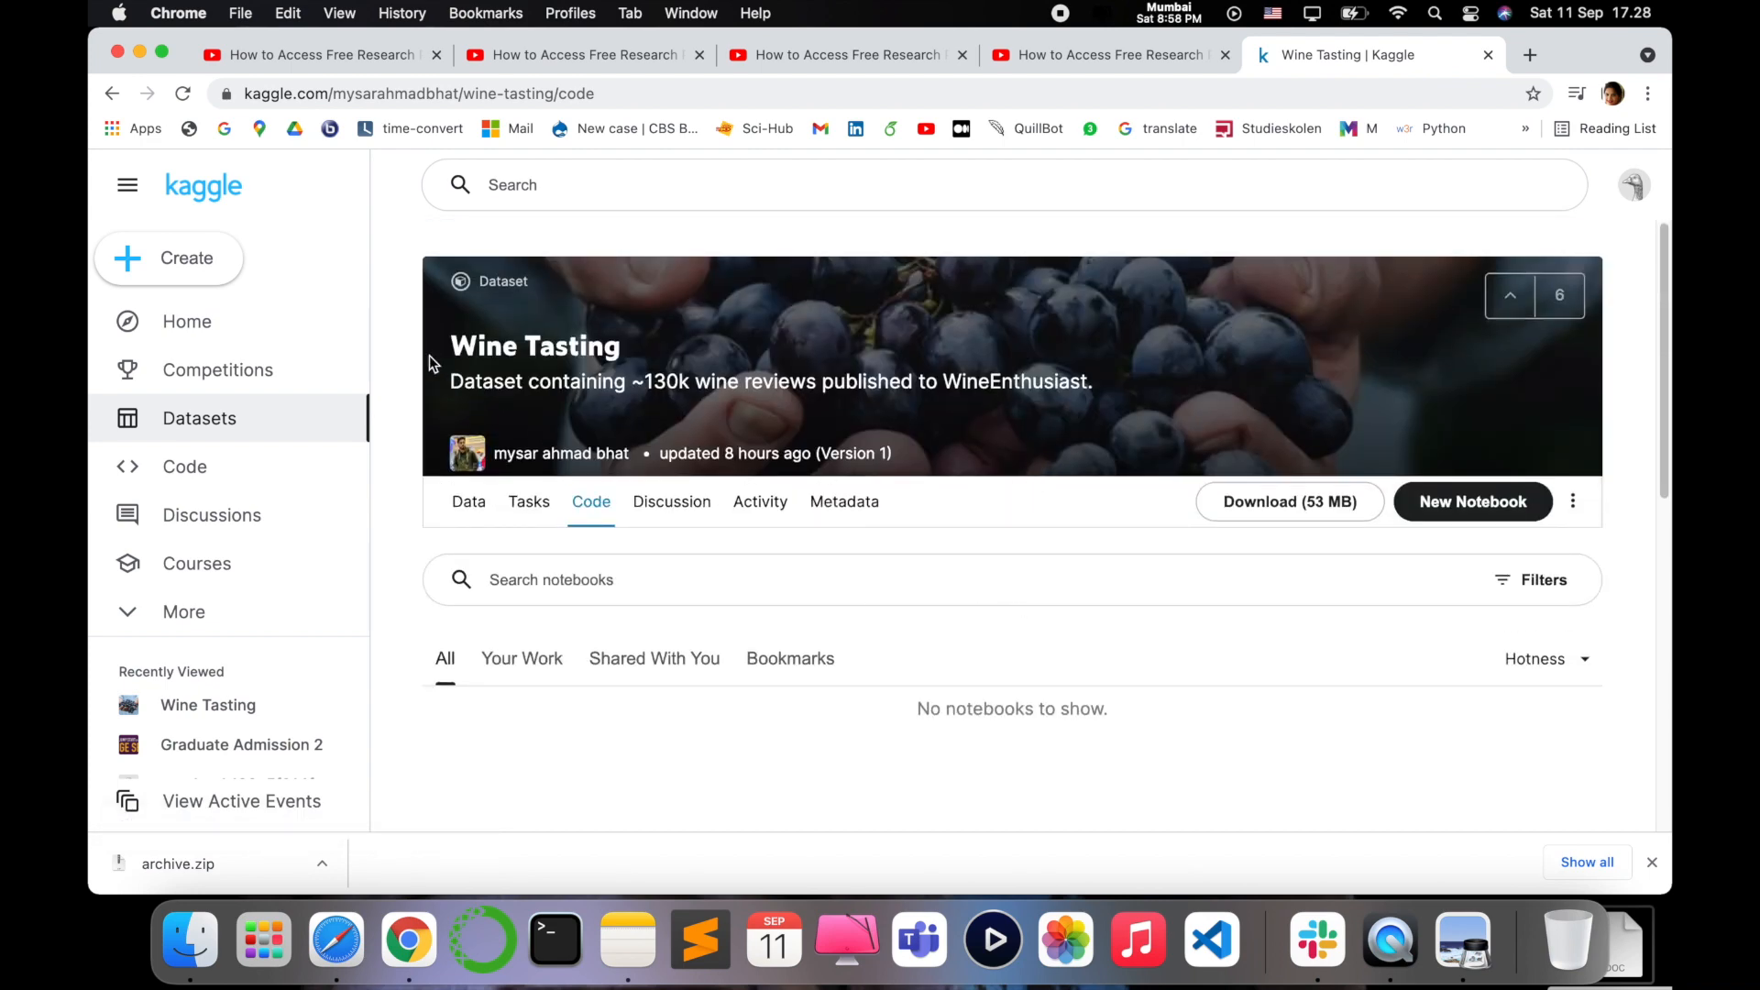
Step: Switch to the public Code notebooks listing trending notebooks like Customer Segmentation using RFM
click(183, 465)
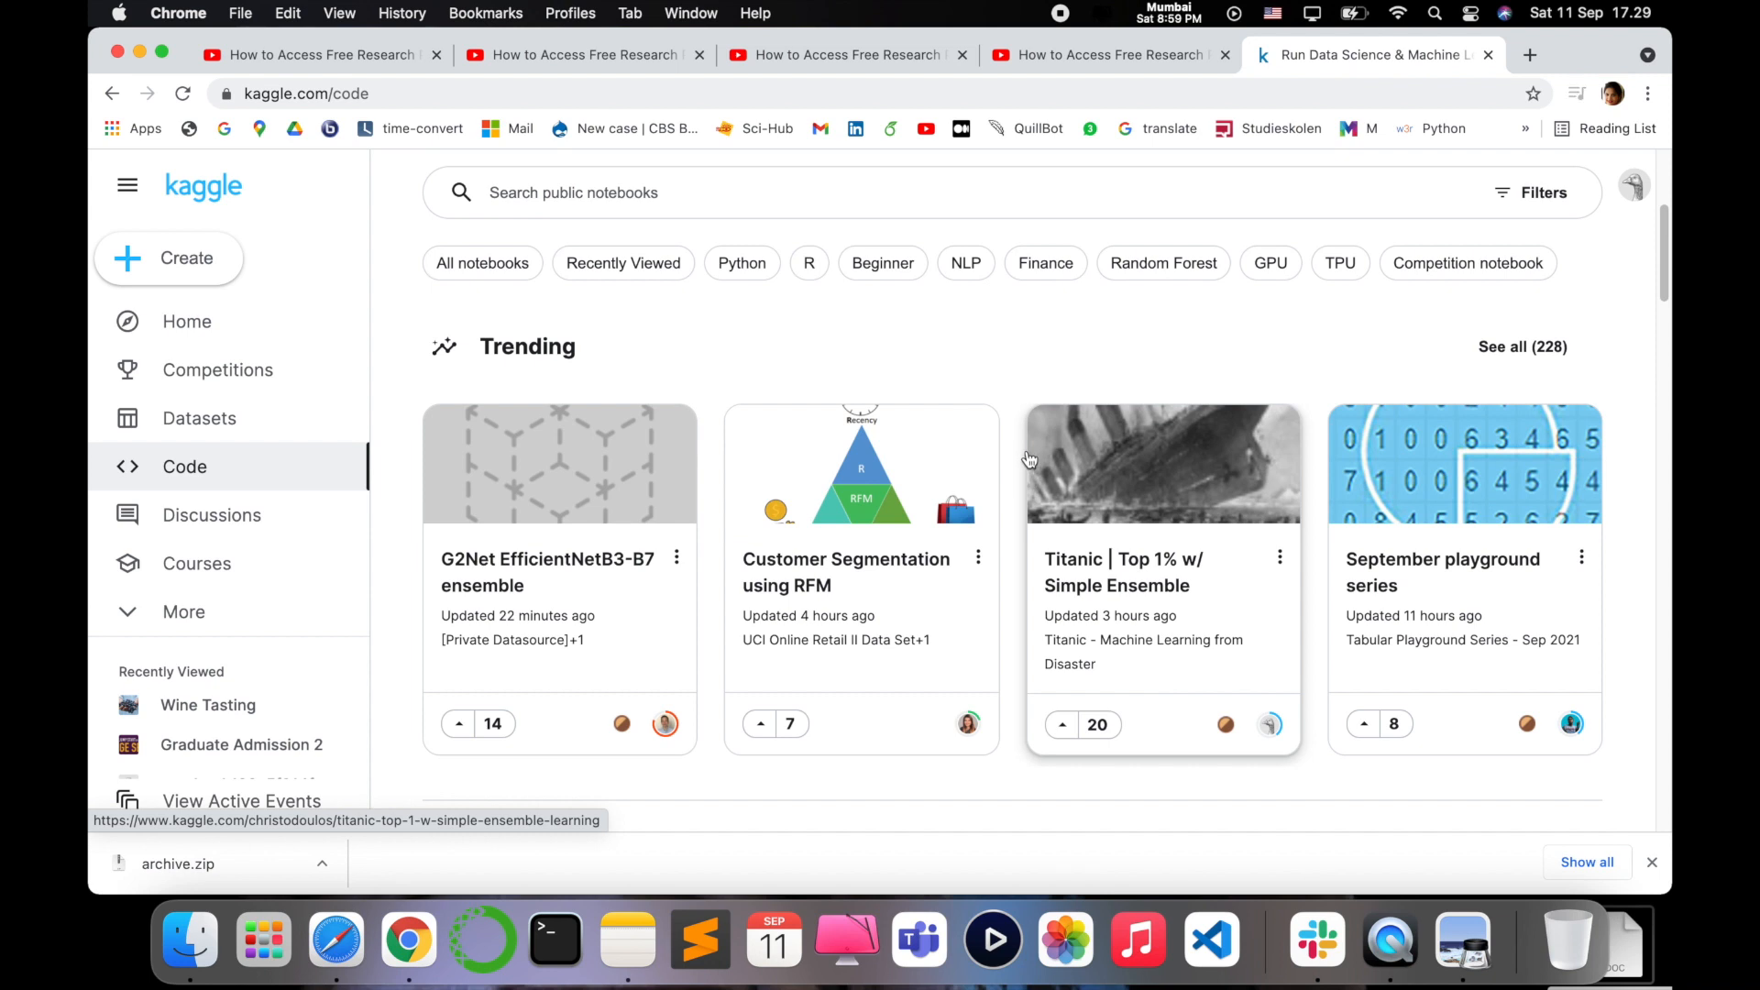
Step: Go back to the Datasets page showing trending datasets like Wine Tasting and Stock Prices
click(200, 418)
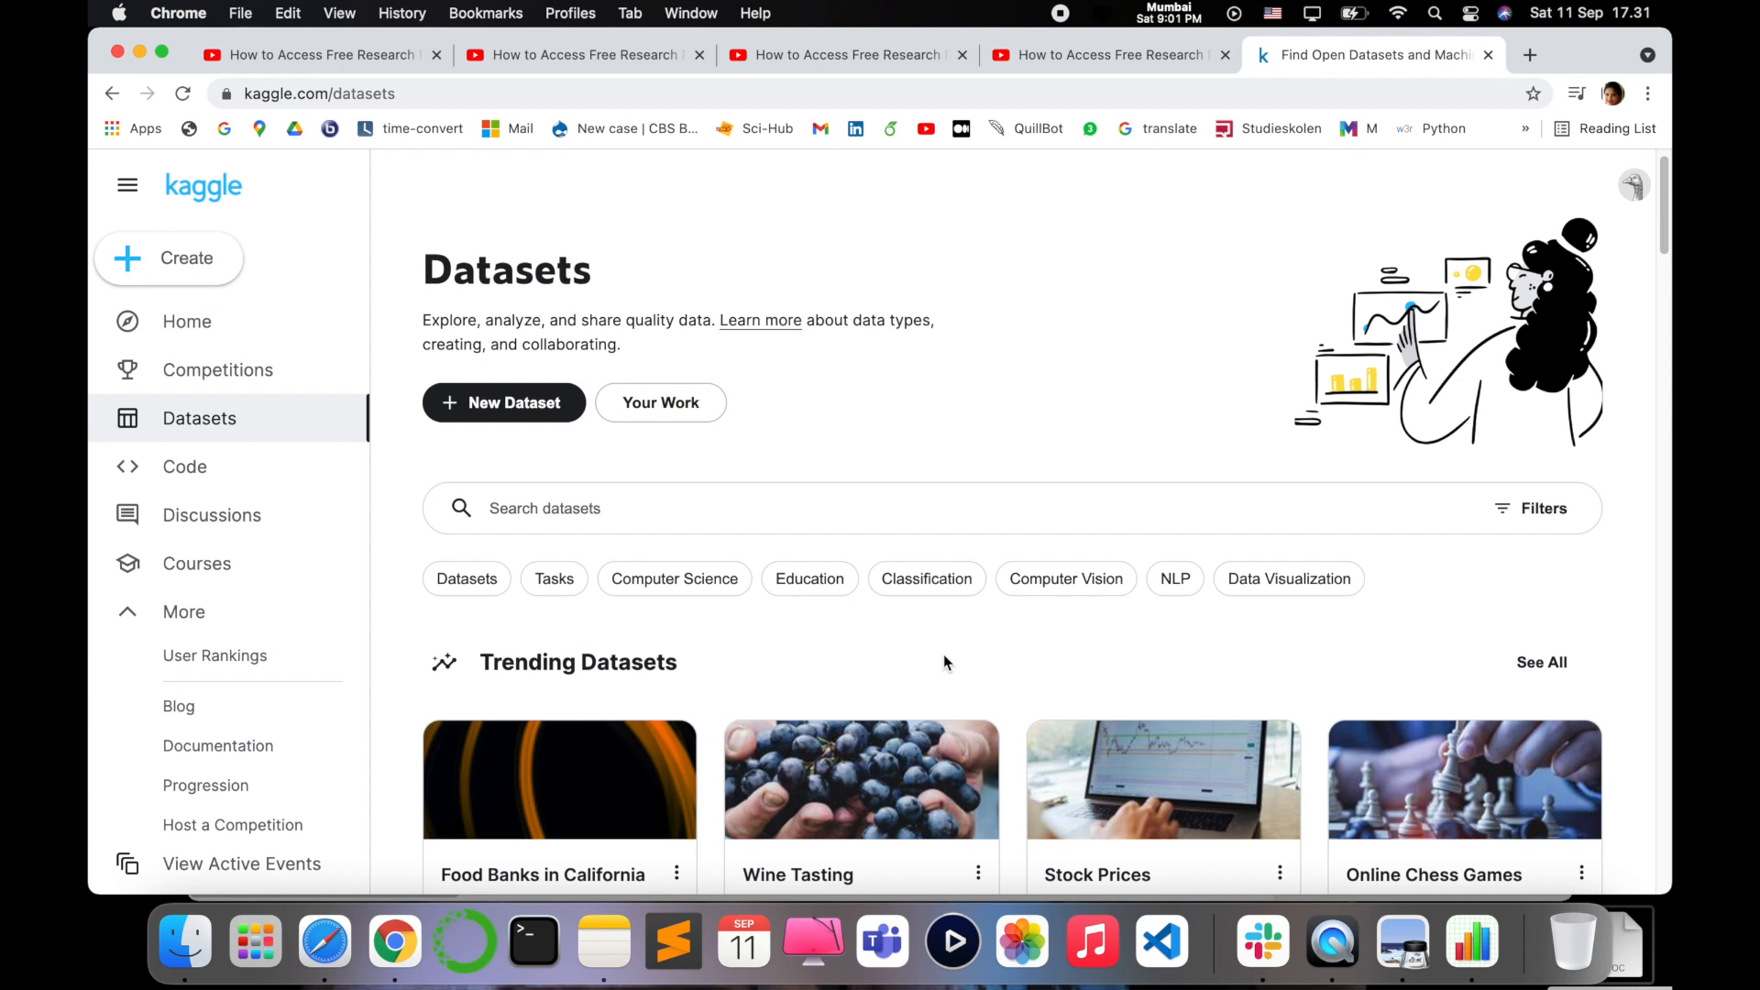
scroll(up, 3)
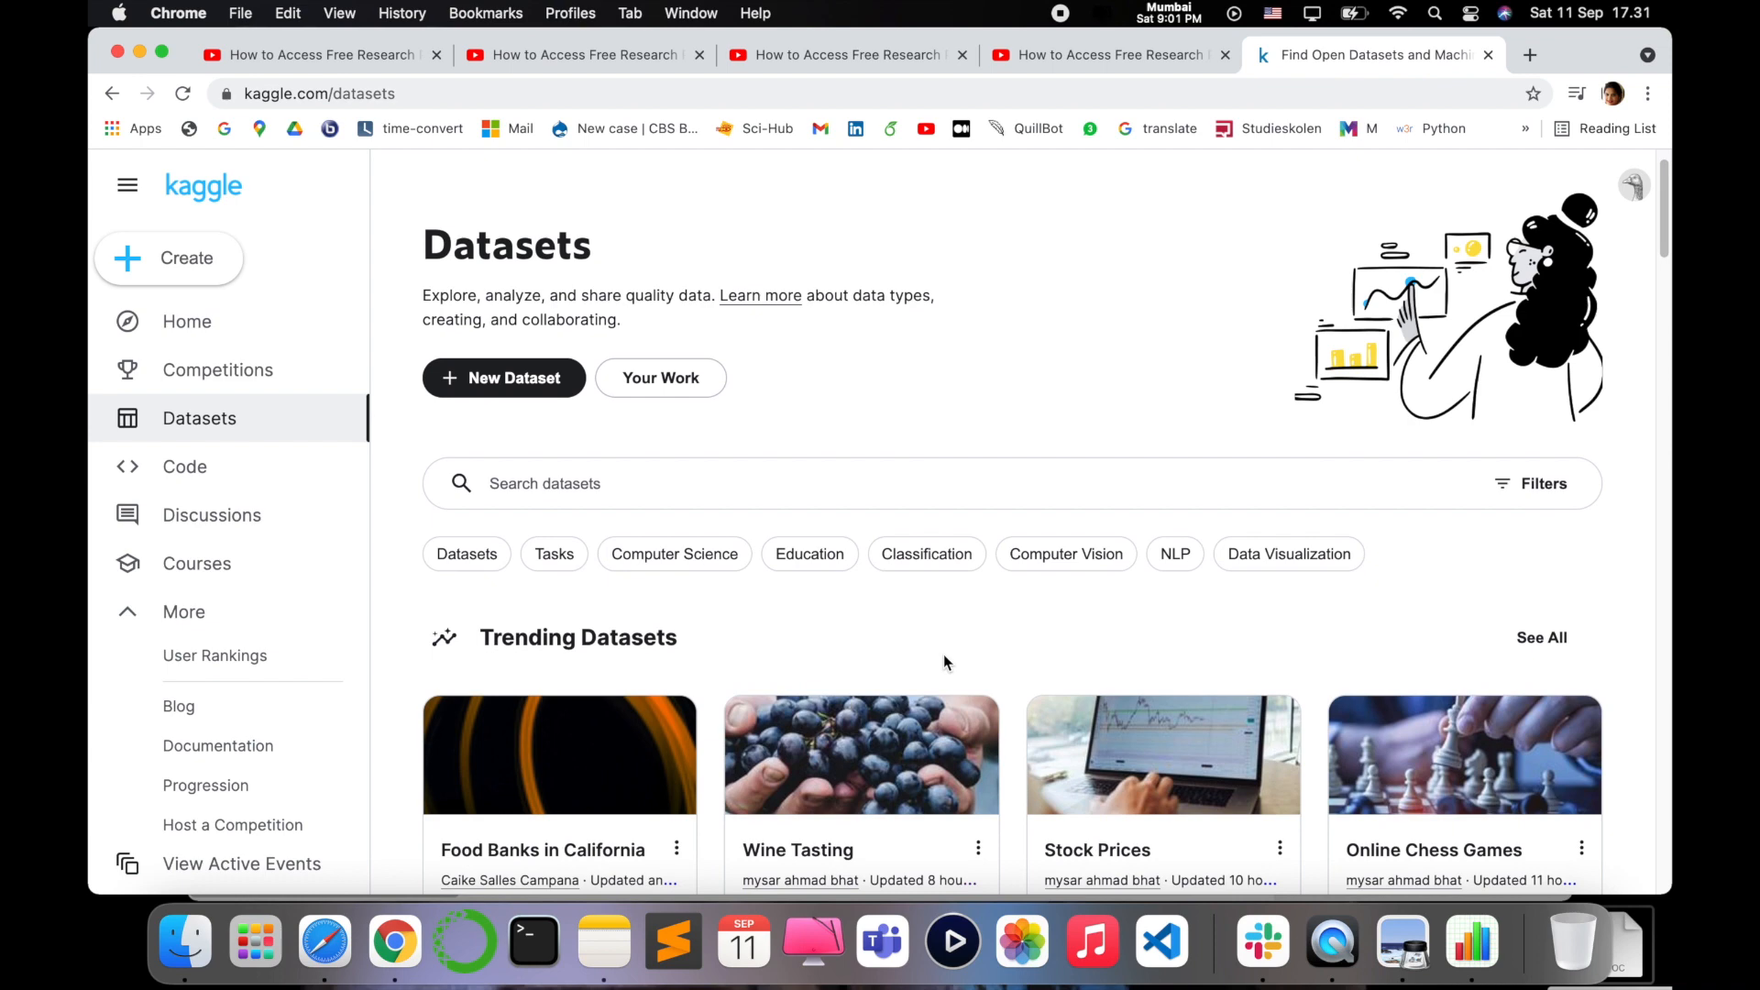